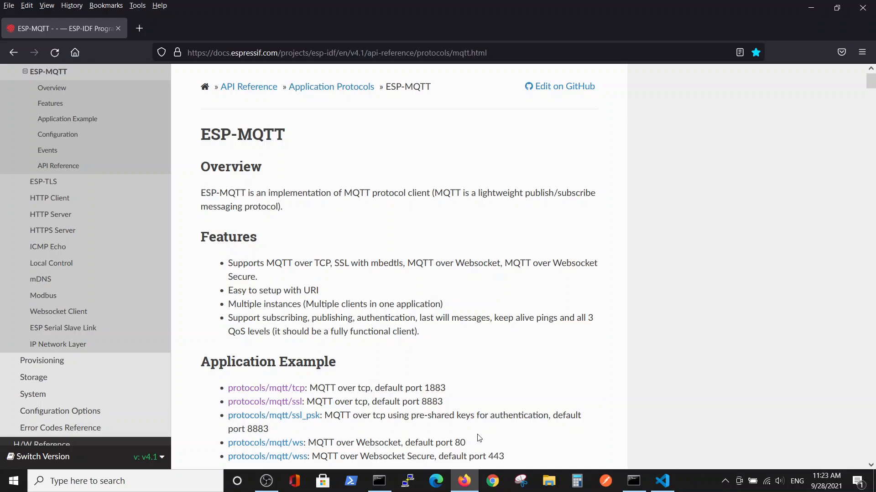
mouse_move(437, 441)
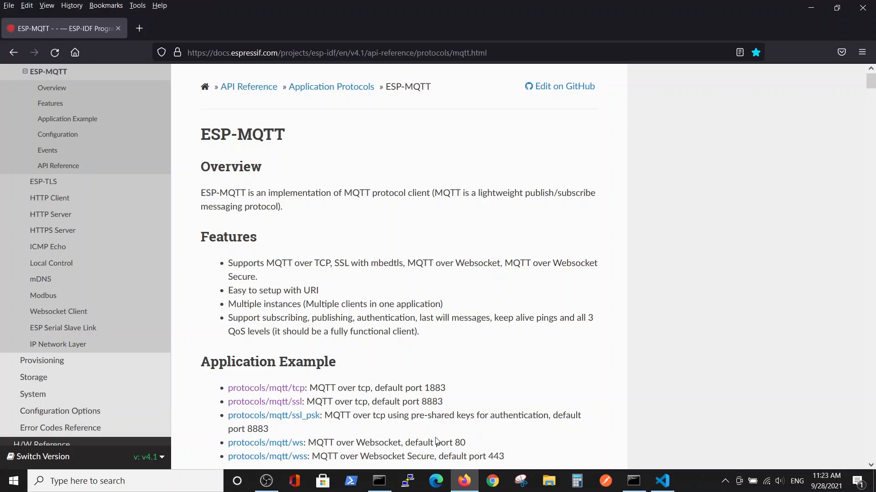
mouse_move(513, 381)
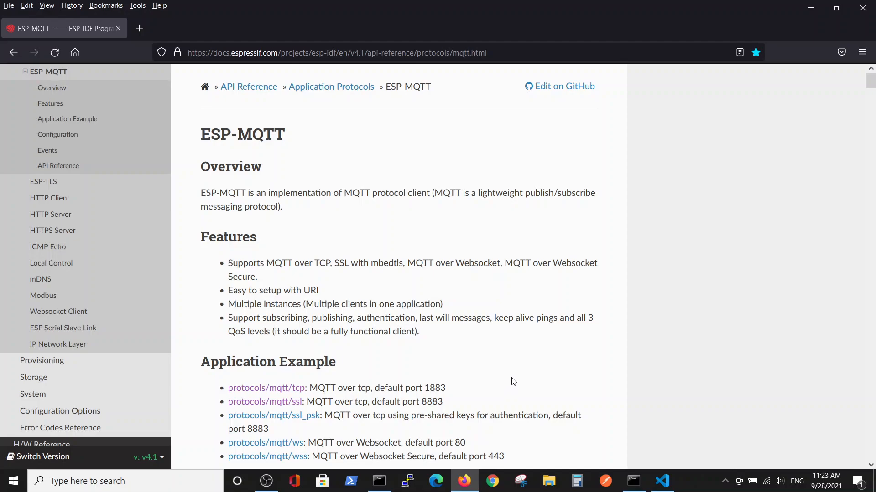
mouse_move(563, 355)
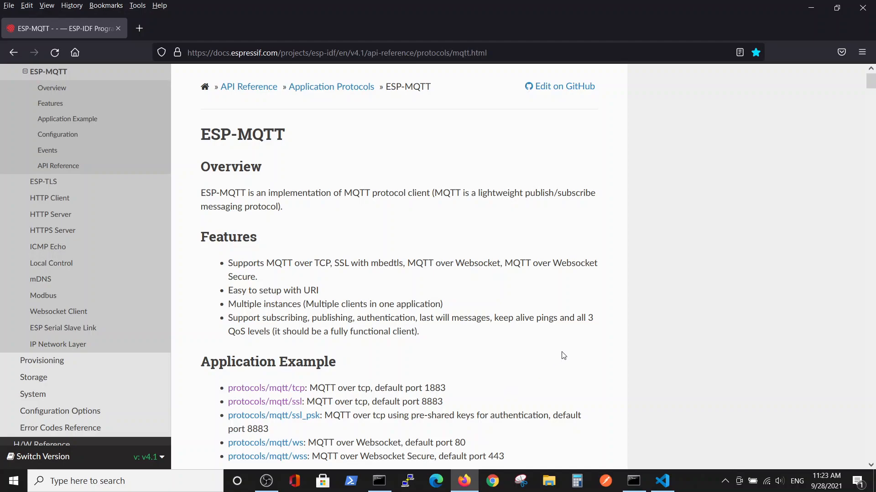
mouse_move(662, 394)
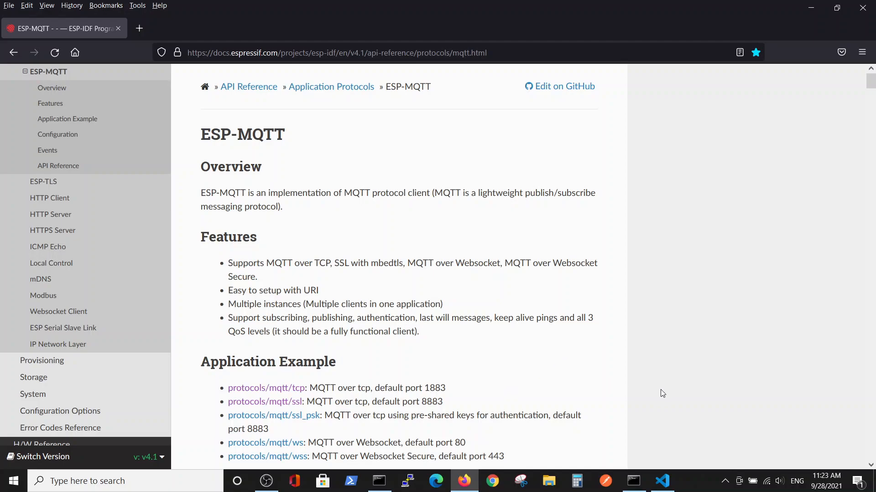
mouse_move(649, 388)
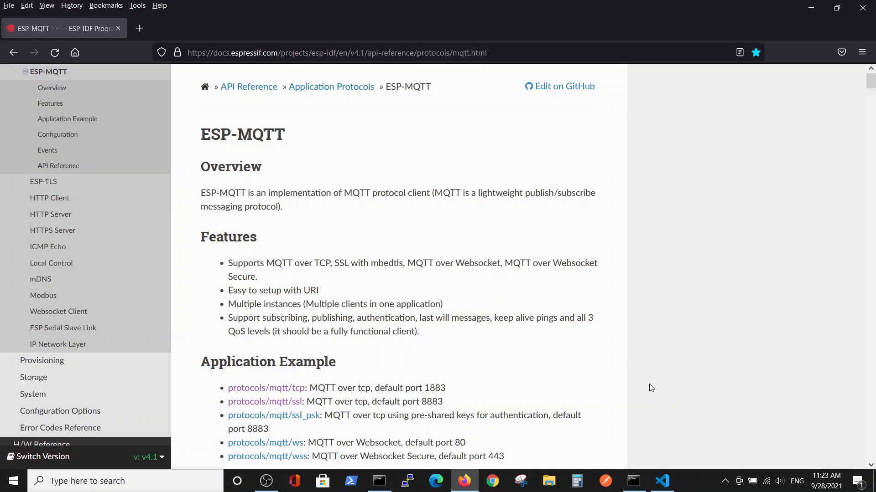
mouse_move(655, 401)
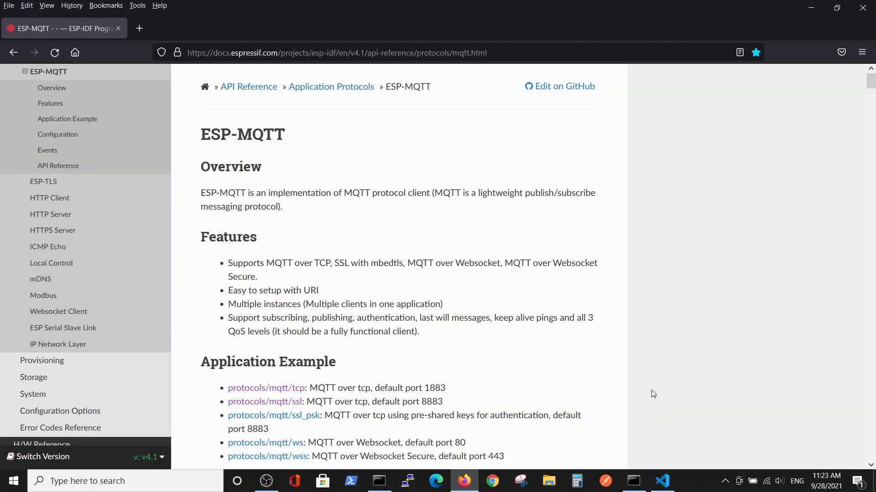
mouse_move(446, 317)
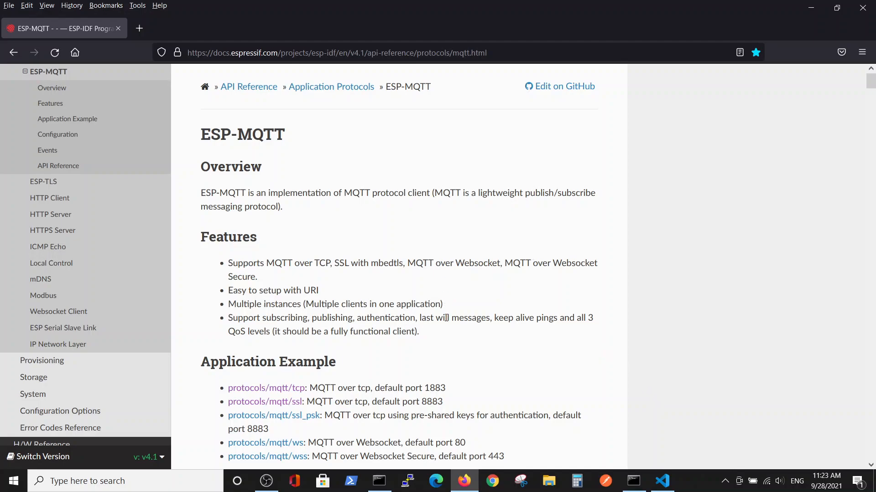
mouse_move(444, 338)
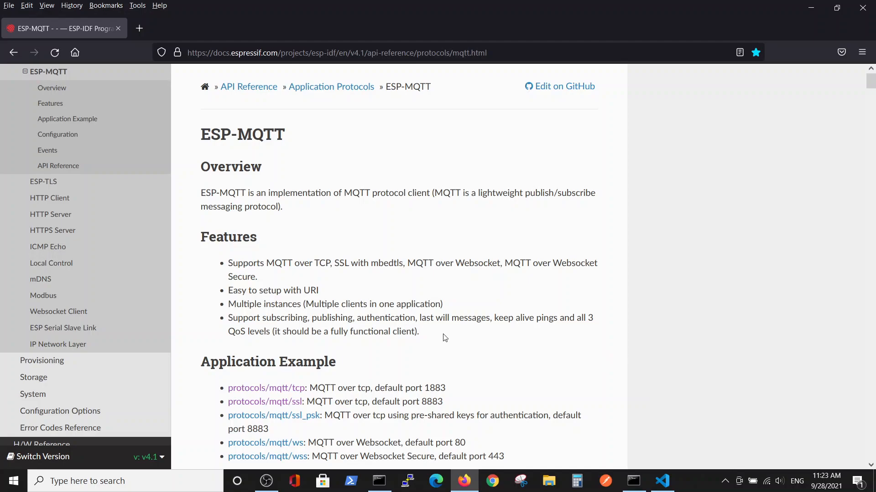
mouse_move(750, 298)
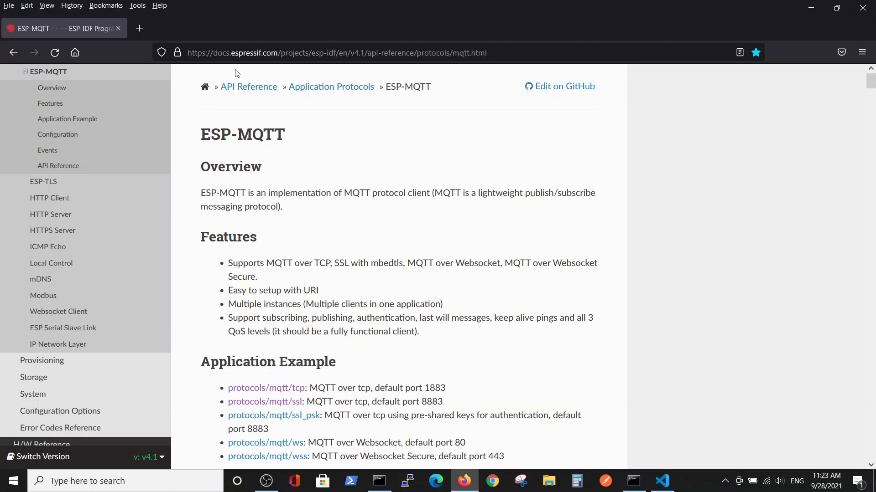
mouse_move(281, 110)
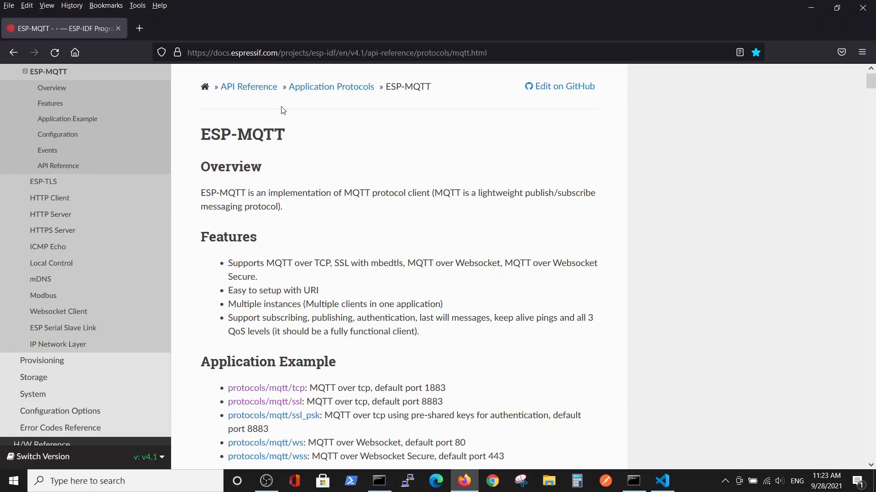
mouse_move(287, 397)
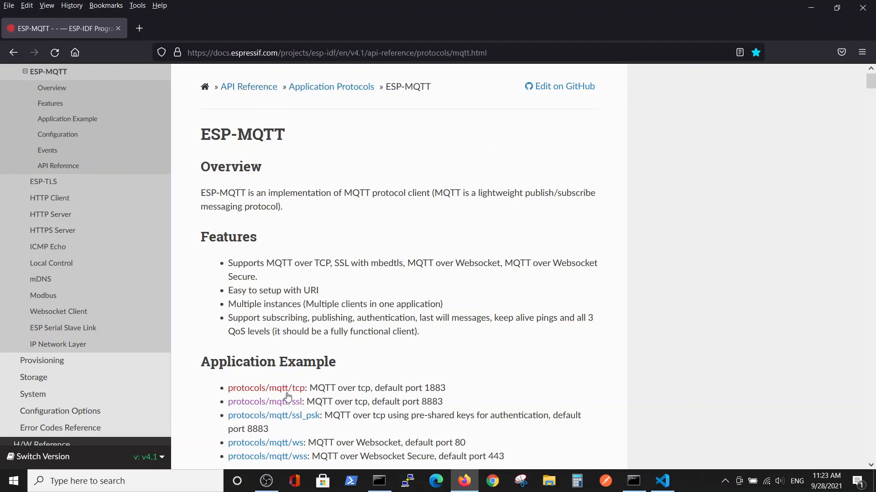
mouse_move(254, 134)
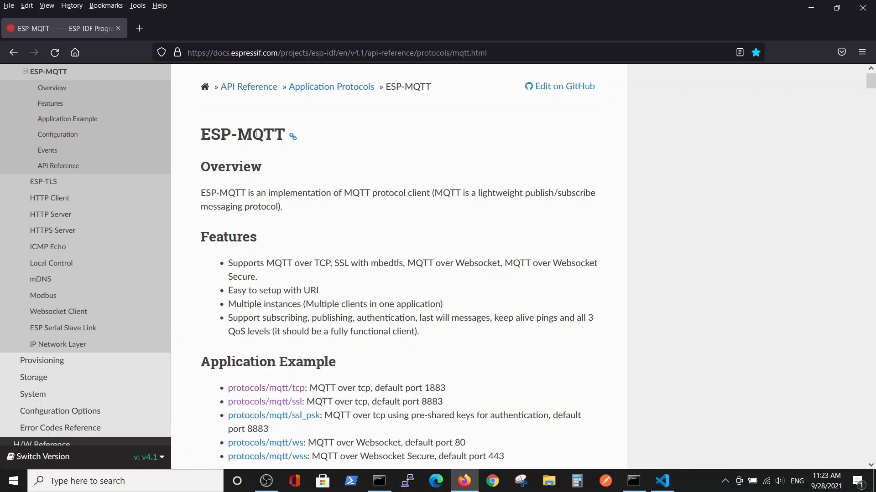
mouse_move(276, 387)
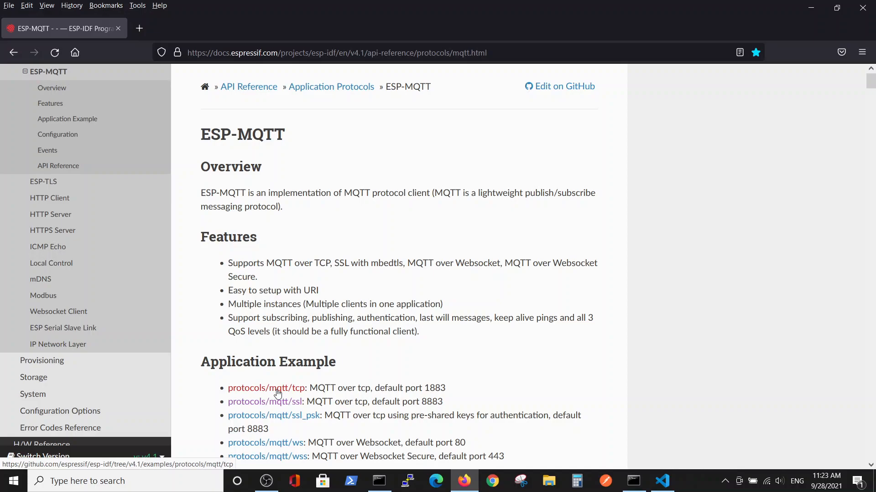
Step: Follow the protocols/mqtt/tcp example link to GitHub and enter its main folder
left_click(267, 387)
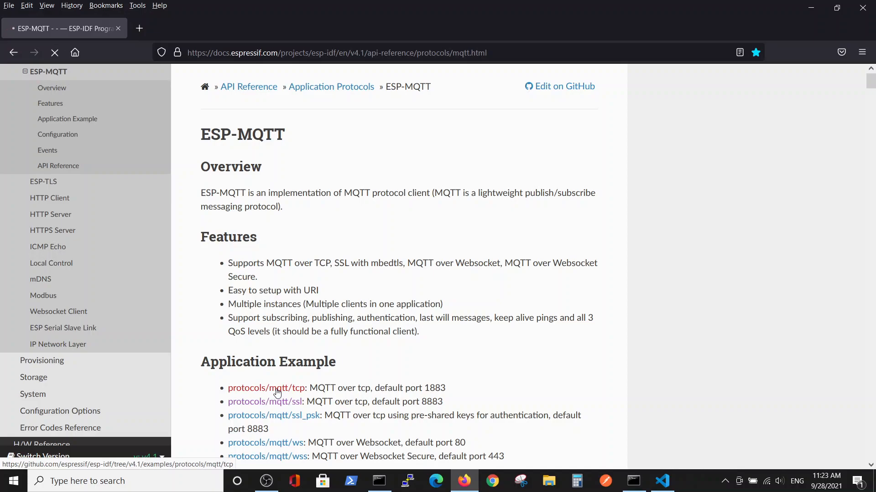
left_click(267, 388)
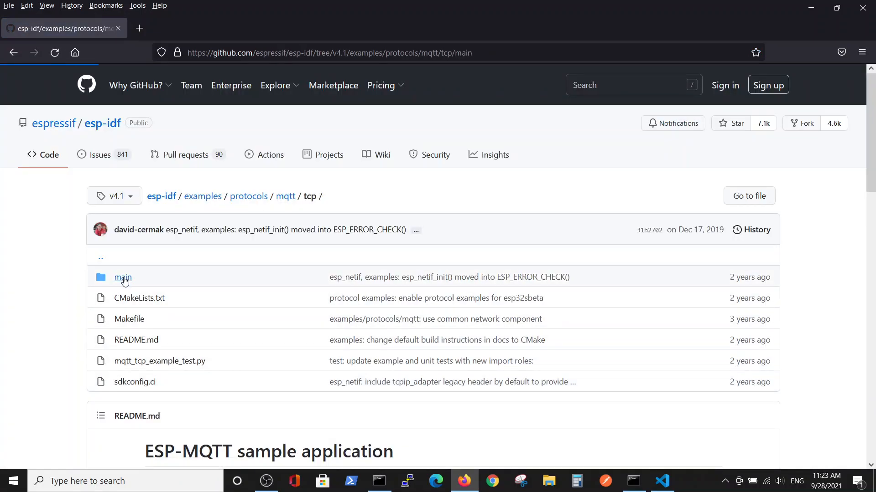
left_click(123, 278)
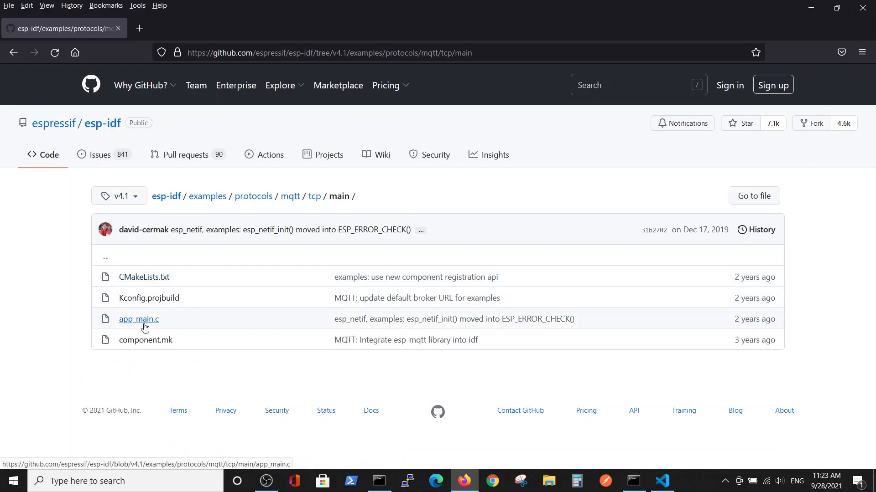
Step: Open app_main.c, select esp_mqtt_client_subscribe, and scroll down to the MQTT_EVENT_DATA case
left_click(137, 319)
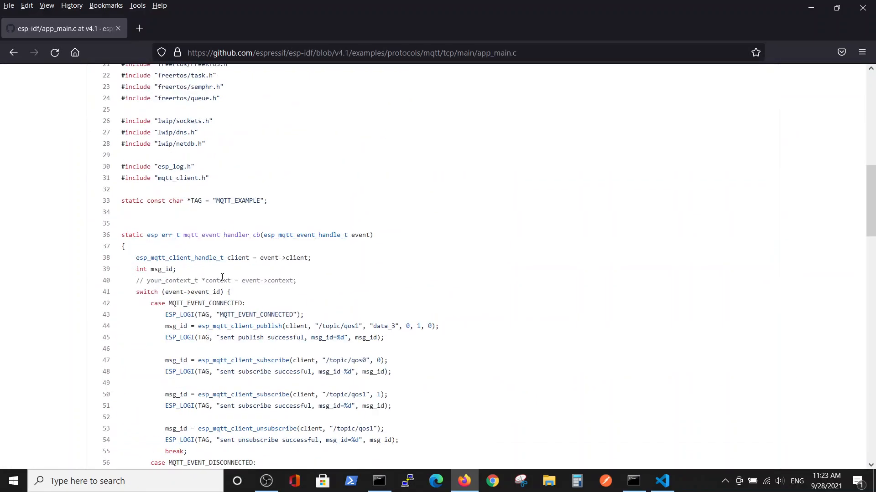
scroll("down", 3)
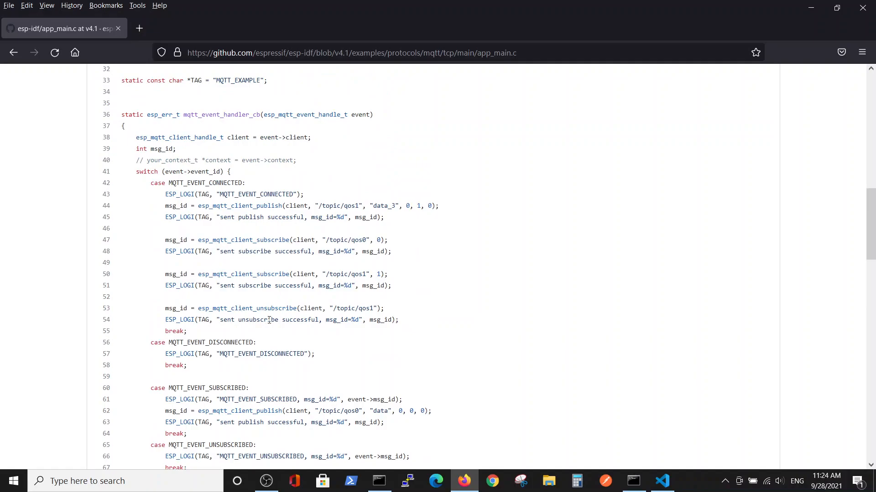
mouse_move(279, 298)
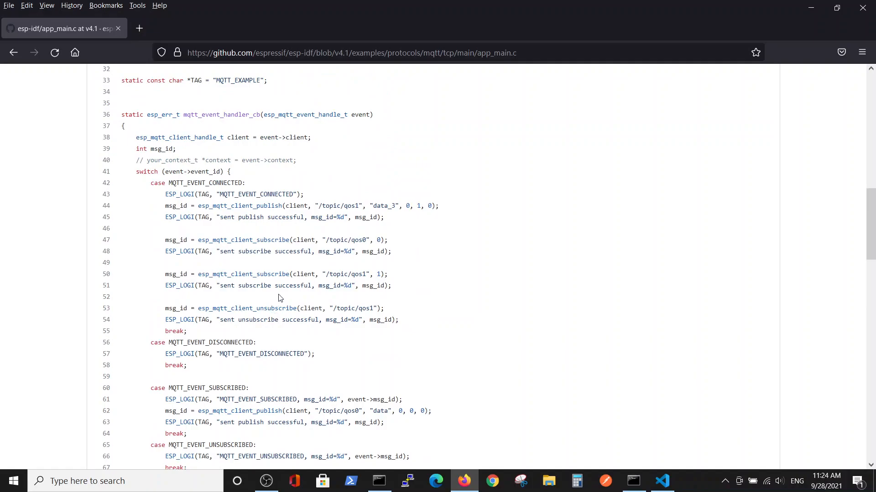
mouse_move(237, 252)
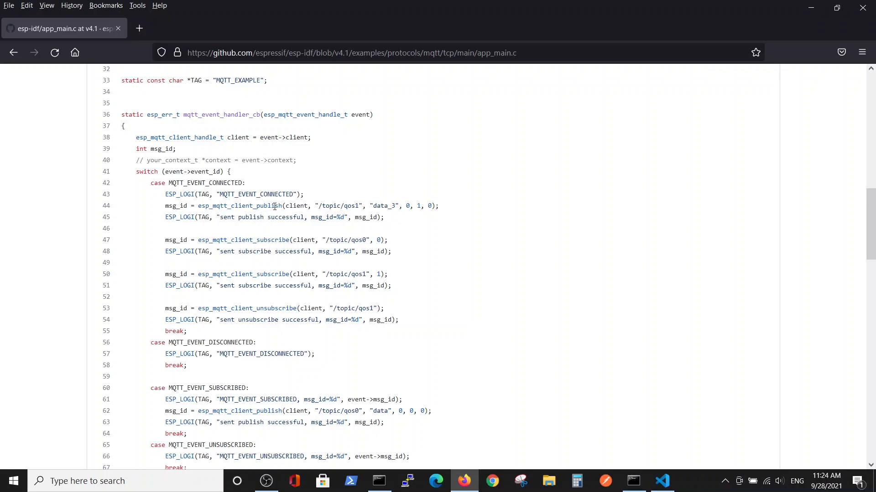
double_click(239, 205)
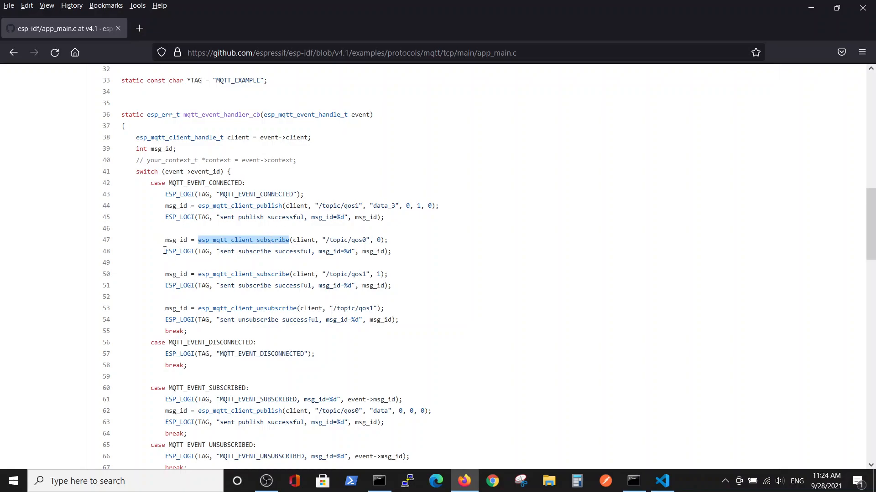
scroll("down", 3)
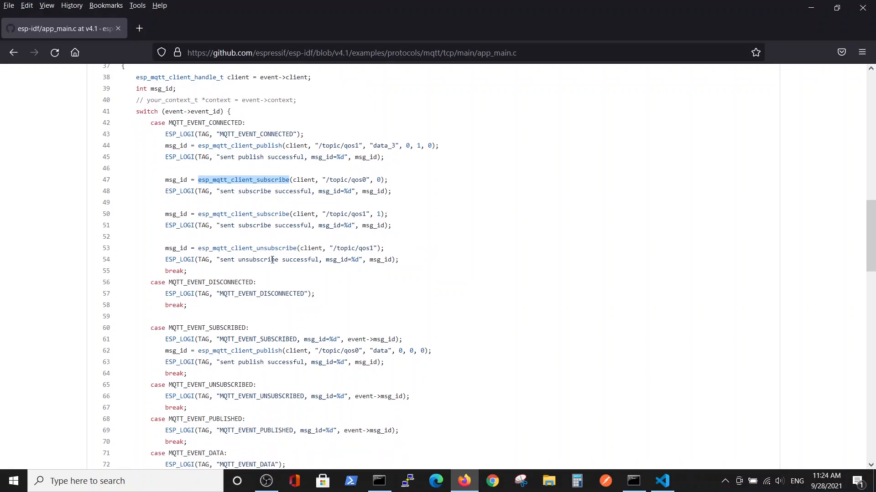
mouse_move(305, 326)
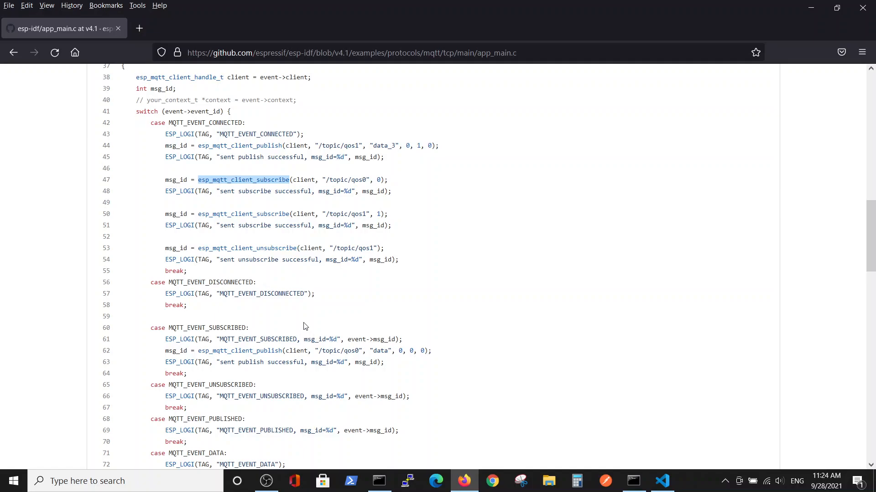
scroll("down", 3)
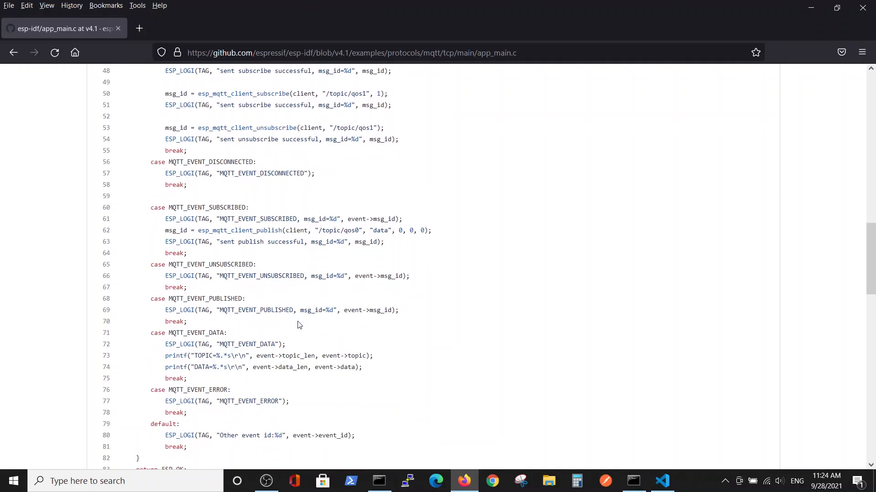
mouse_move(185, 342)
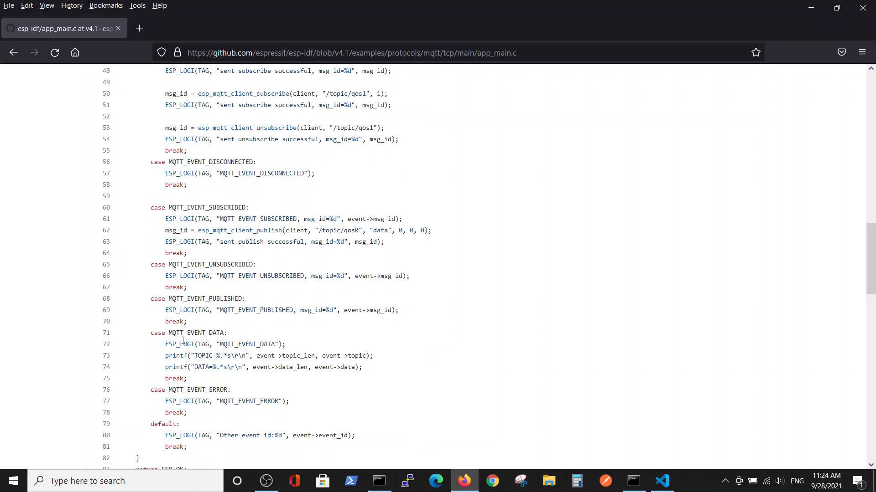
mouse_move(369, 370)
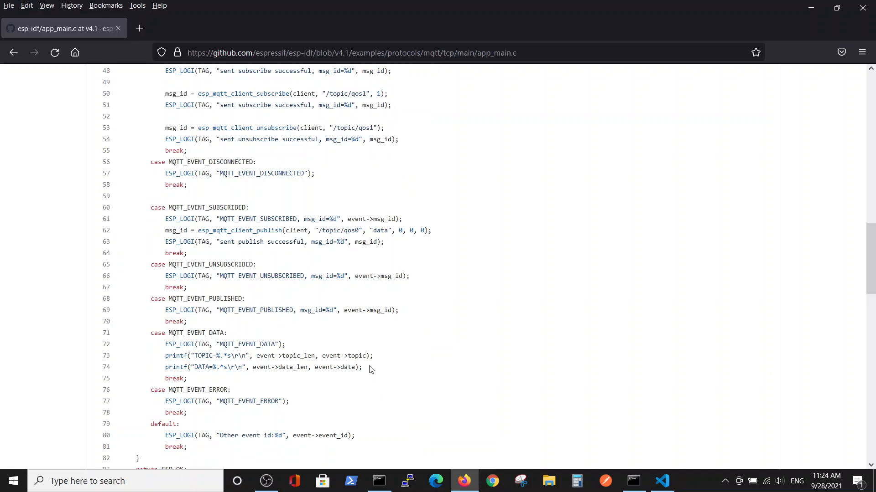
mouse_move(661, 468)
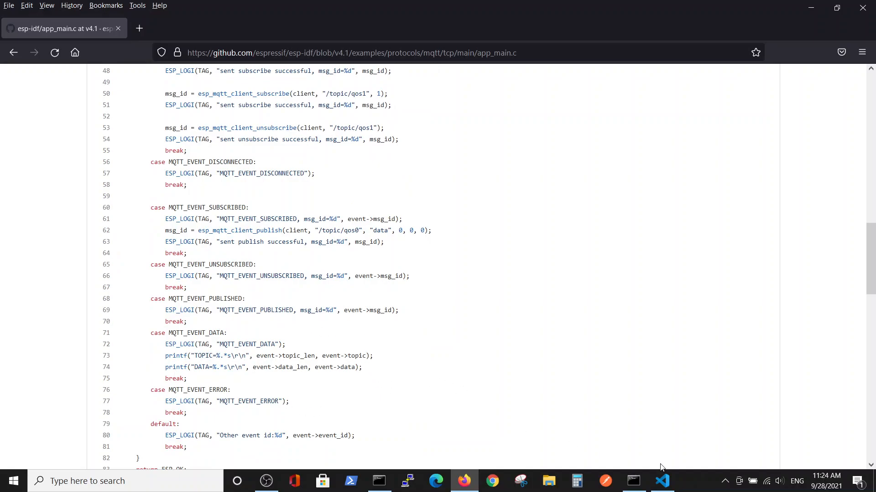
left_click(661, 481)
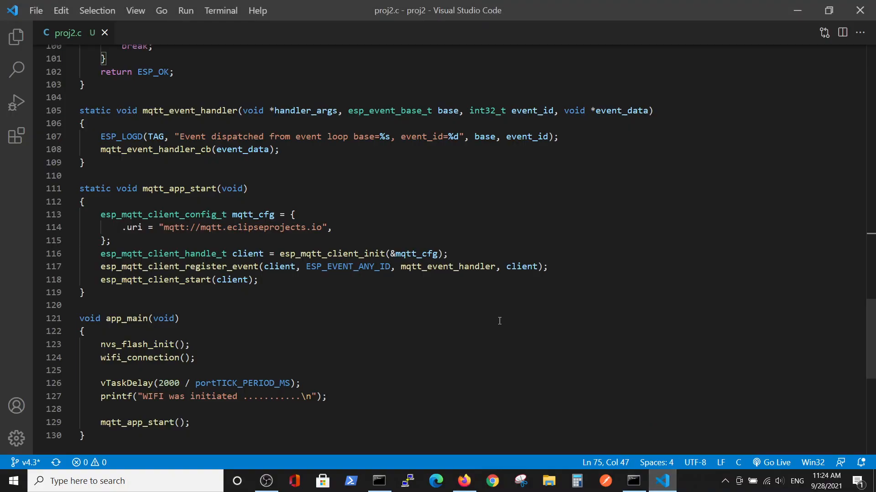
mouse_move(415, 241)
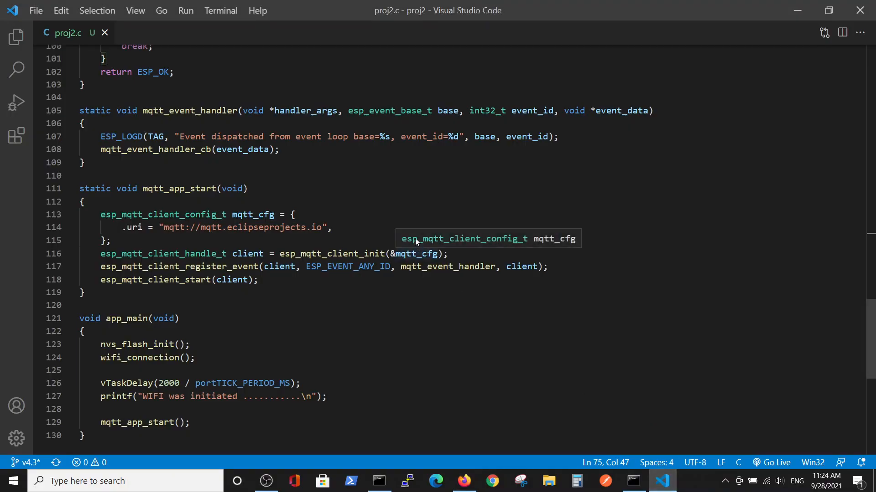
mouse_move(416, 327)
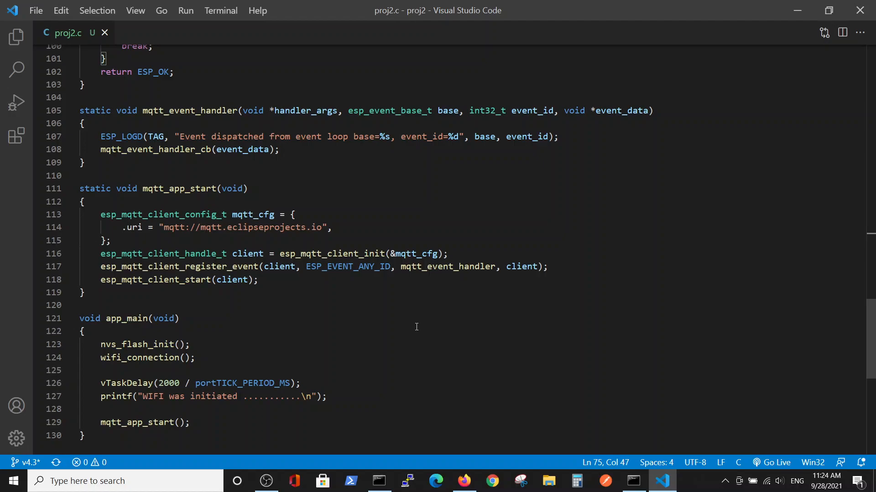
mouse_move(301, 339)
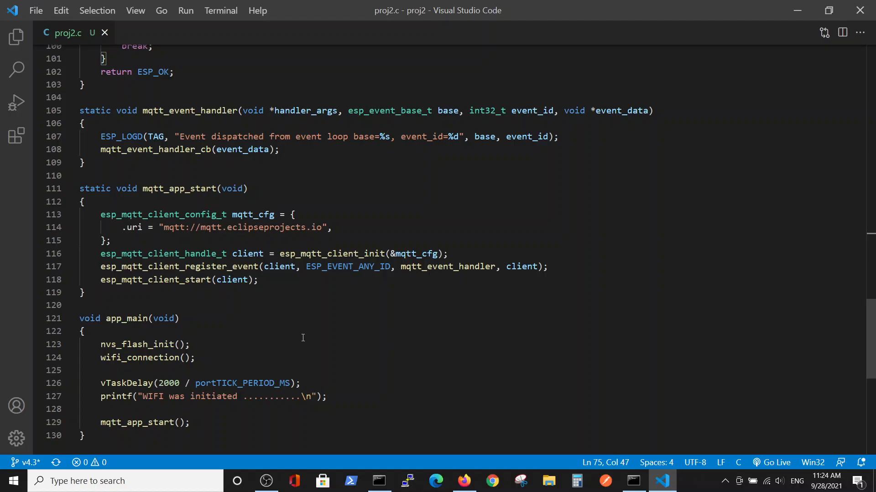
mouse_move(329, 381)
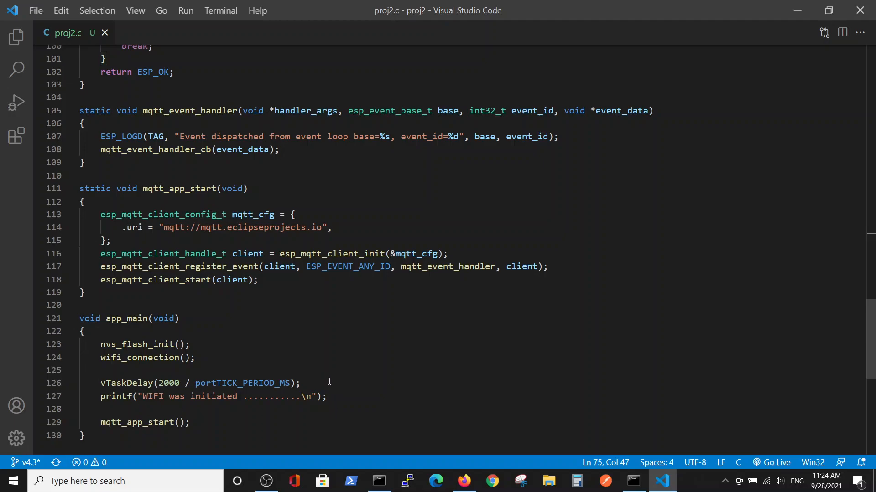
mouse_move(101, 331)
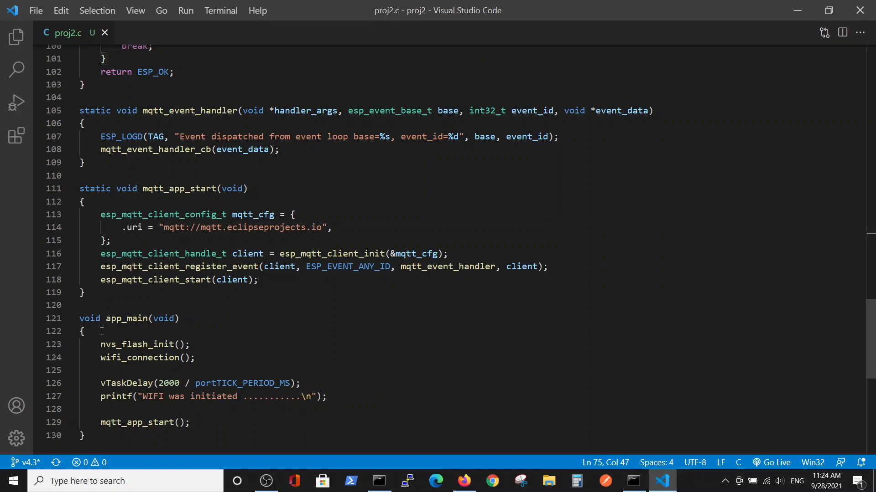
mouse_move(134, 344)
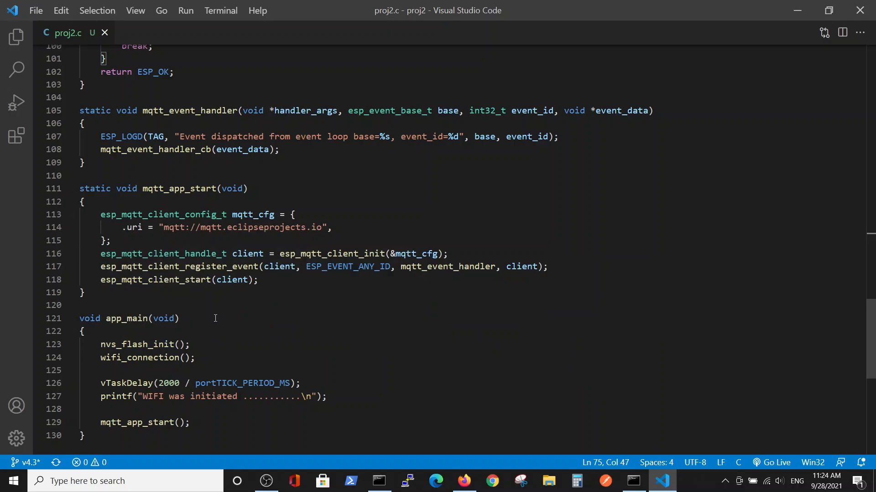
mouse_move(122, 241)
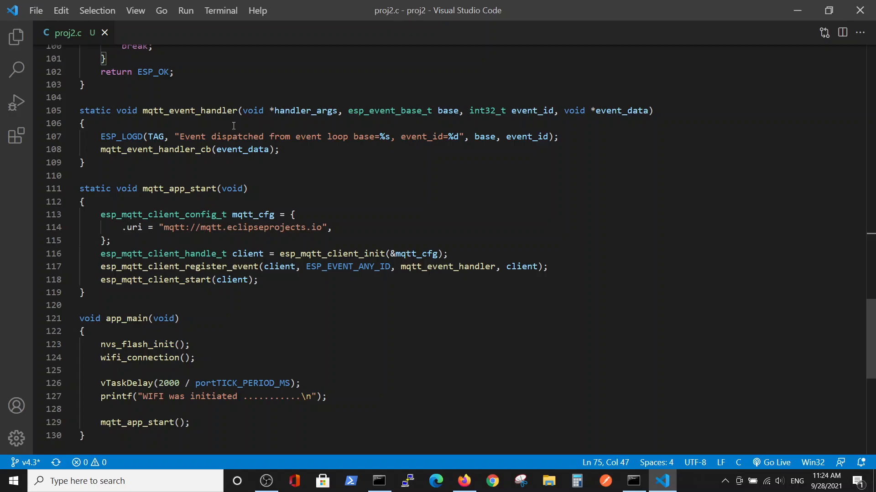
mouse_move(224, 201)
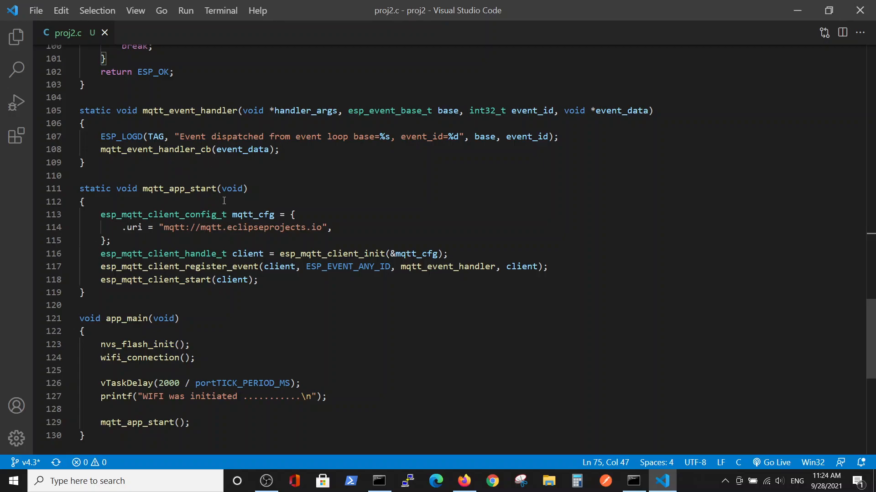
mouse_move(209, 136)
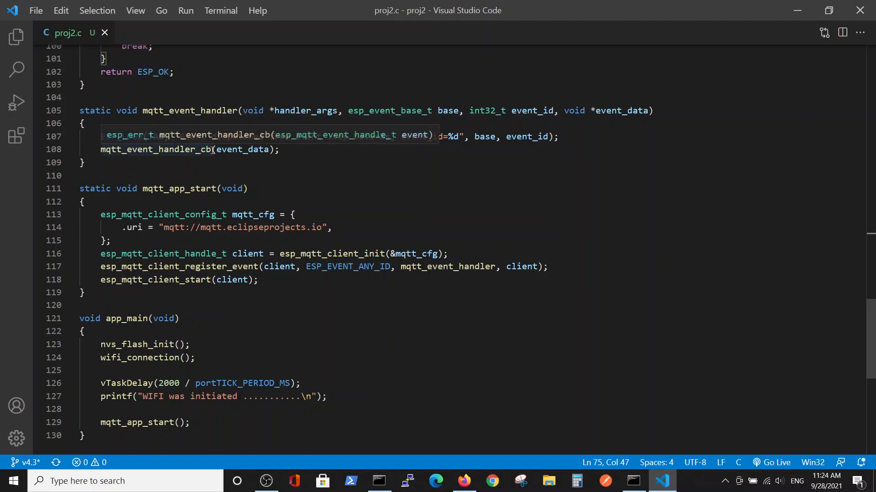
scroll("up", 3)
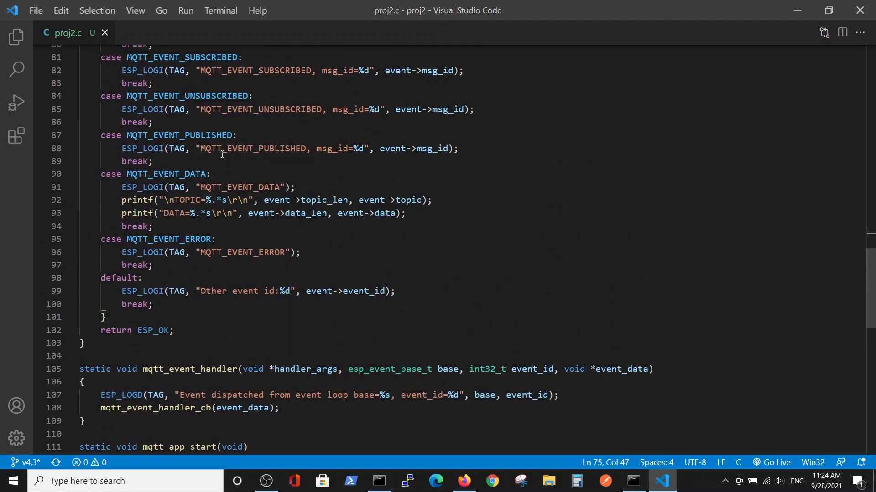
scroll("up", 3)
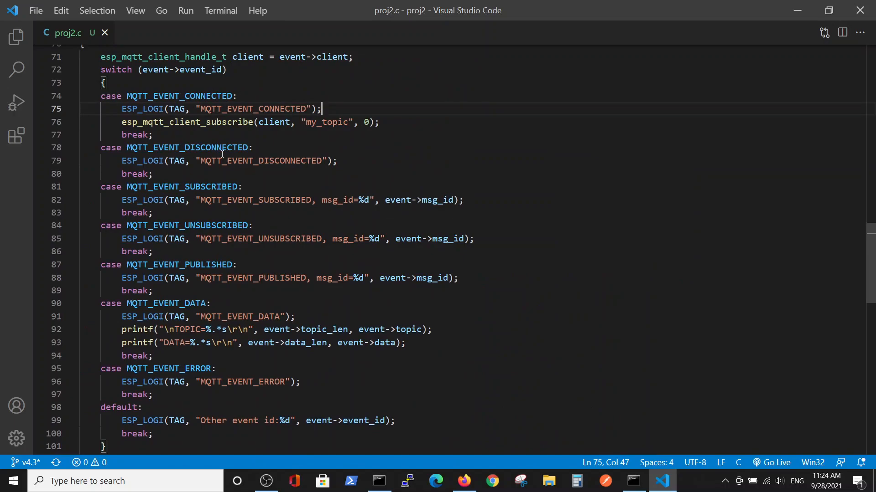
scroll("up", 3)
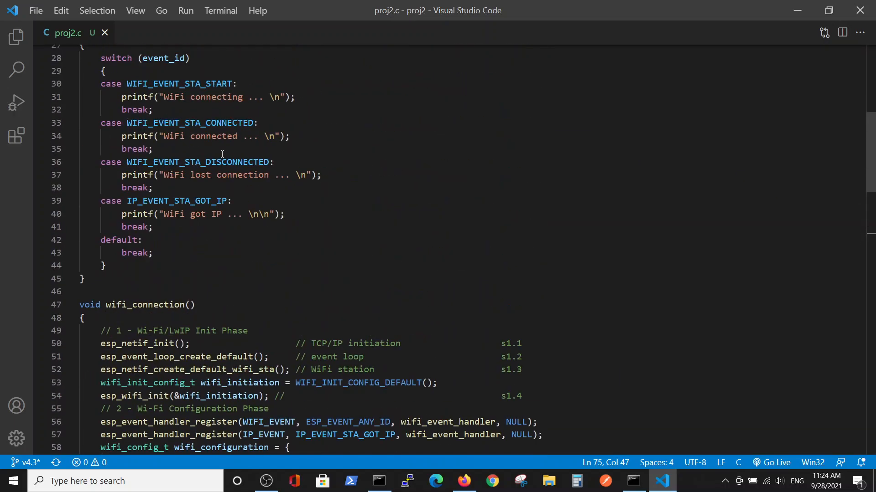
scroll("up", 3)
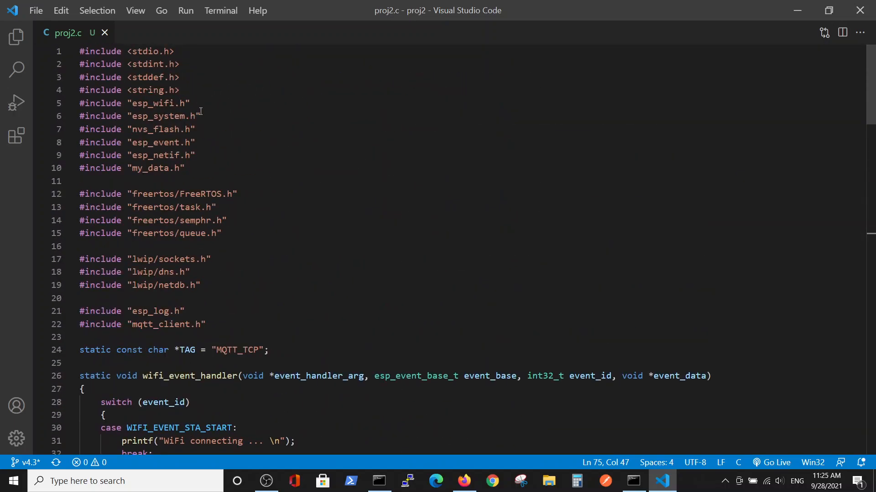
scroll("down", 3)
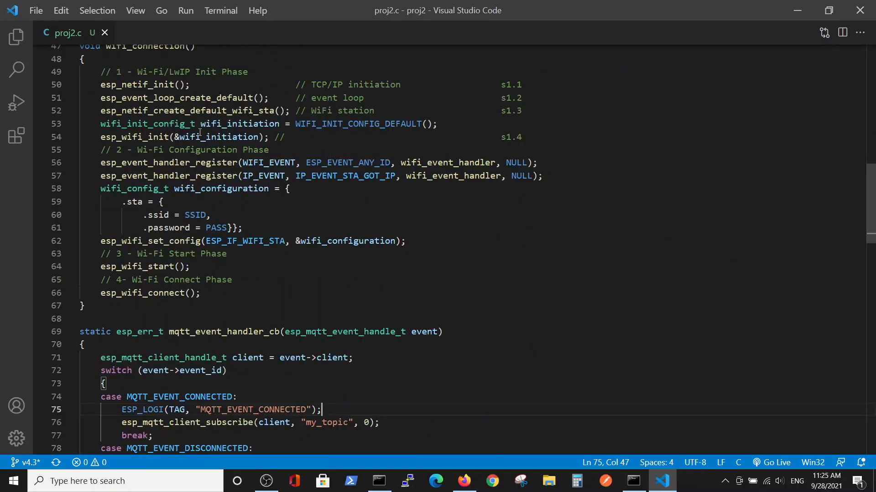
scroll("down", 3)
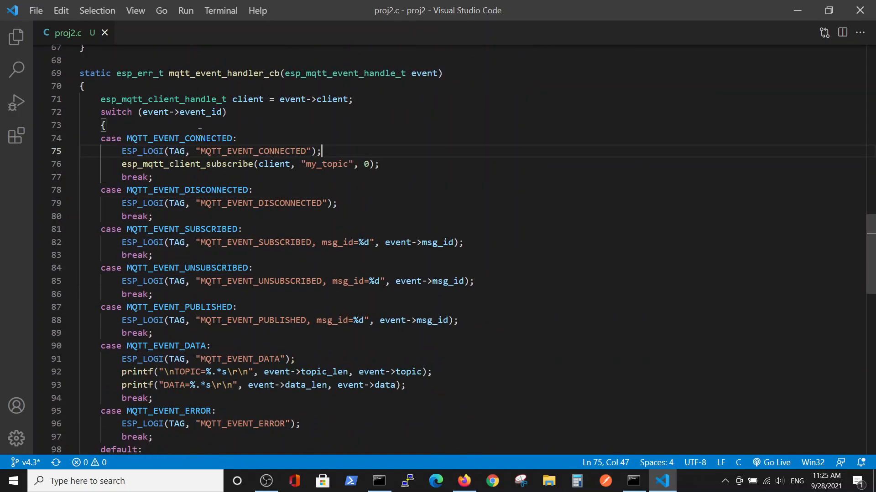
mouse_move(219, 91)
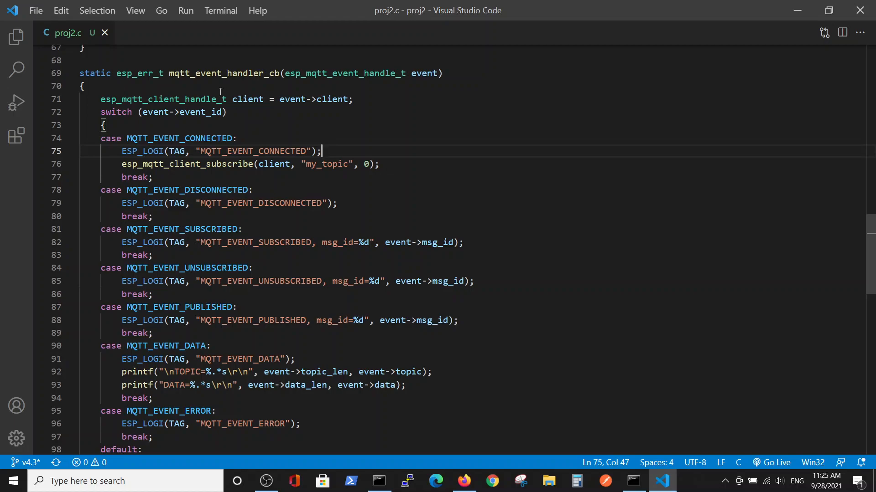
mouse_move(360, 268)
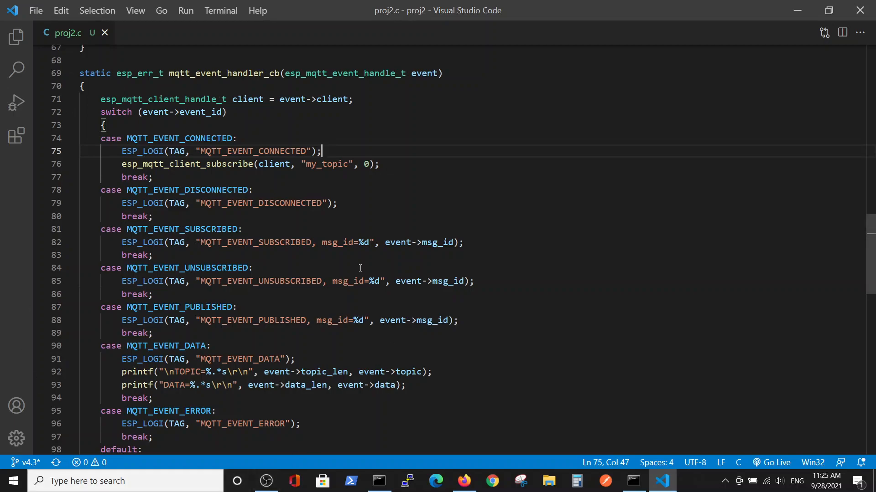
mouse_move(225, 157)
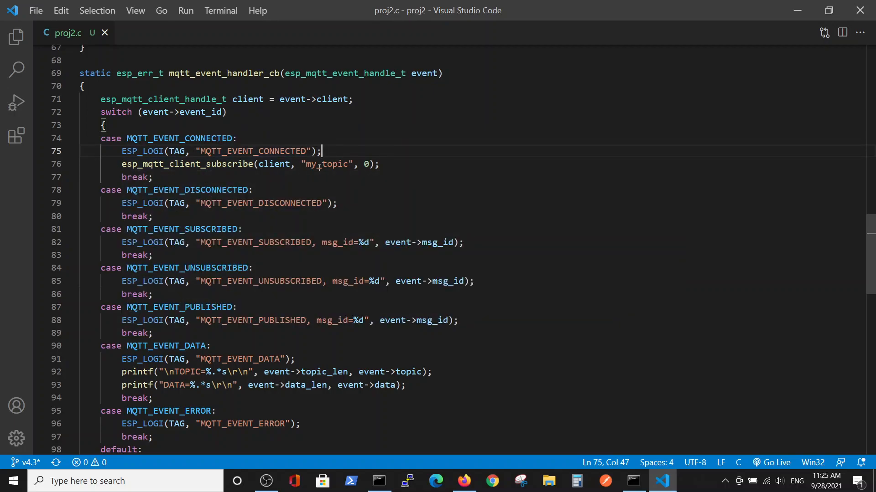
mouse_move(327, 164)
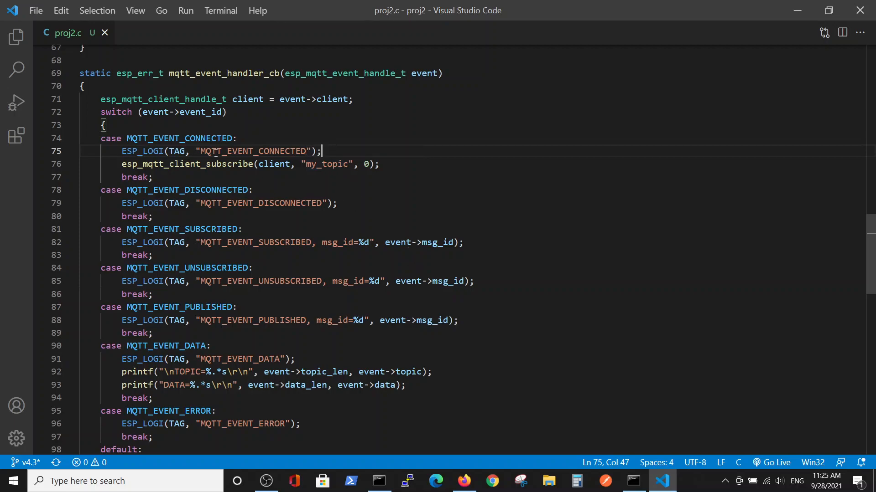
scroll("down", 3)
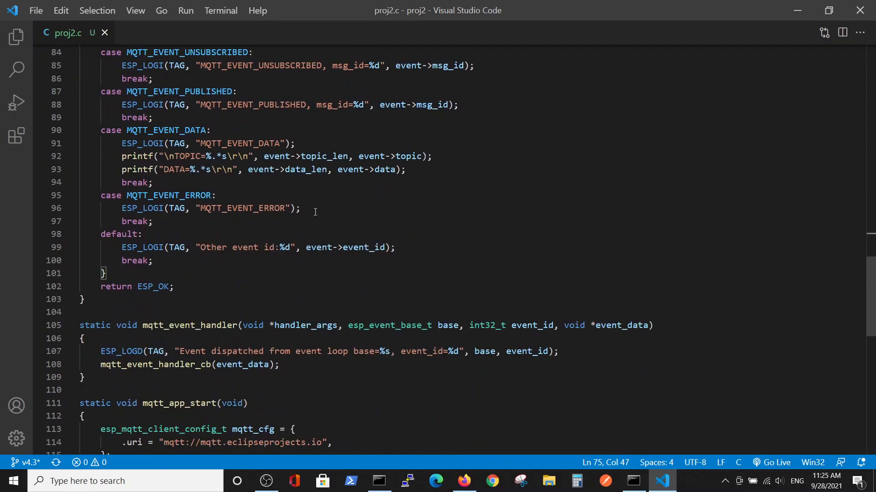
scroll("down", 3)
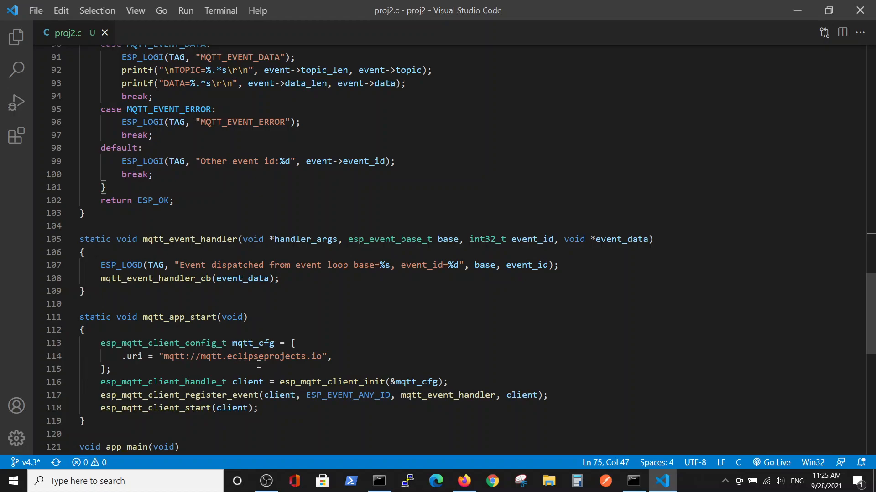
mouse_move(261, 366)
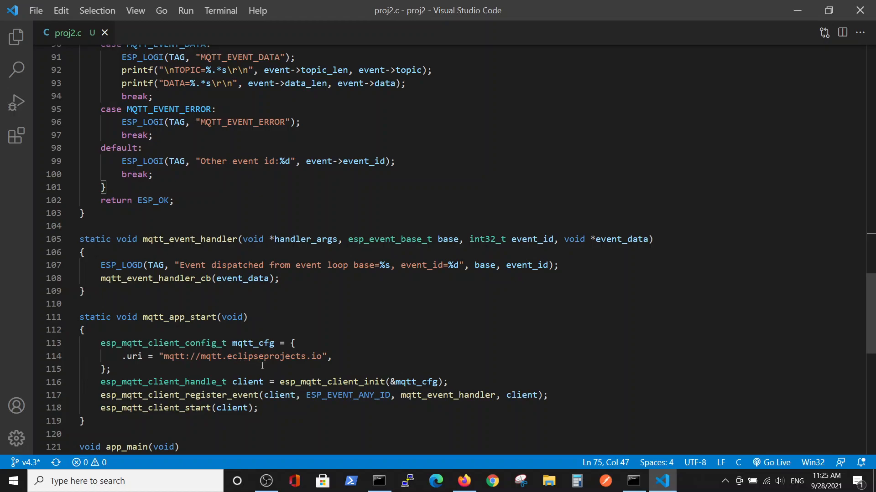
scroll("up", 3)
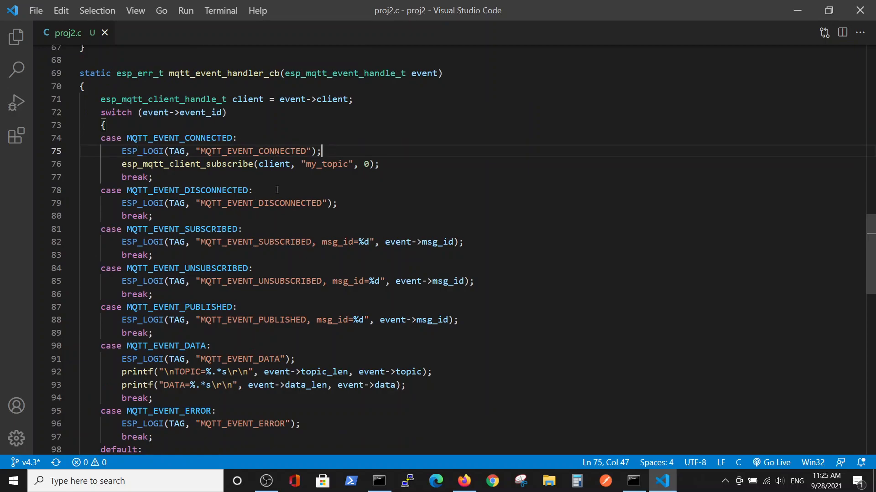
mouse_move(282, 179)
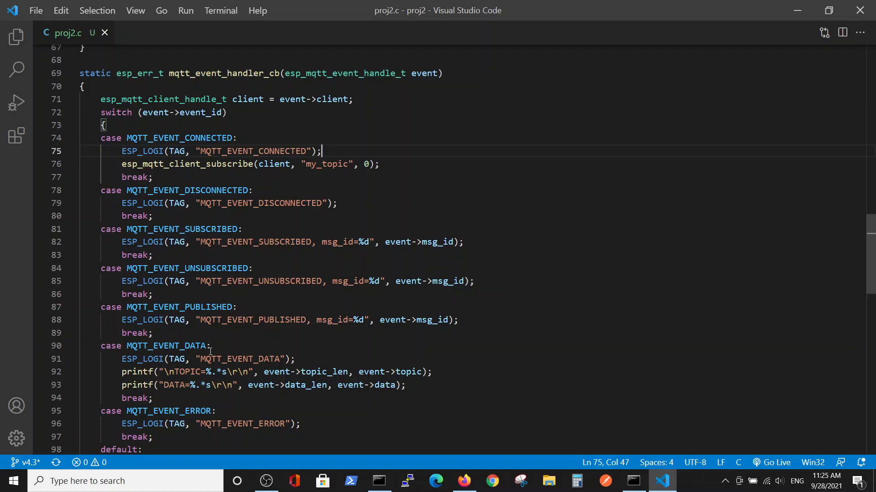
mouse_move(110, 392)
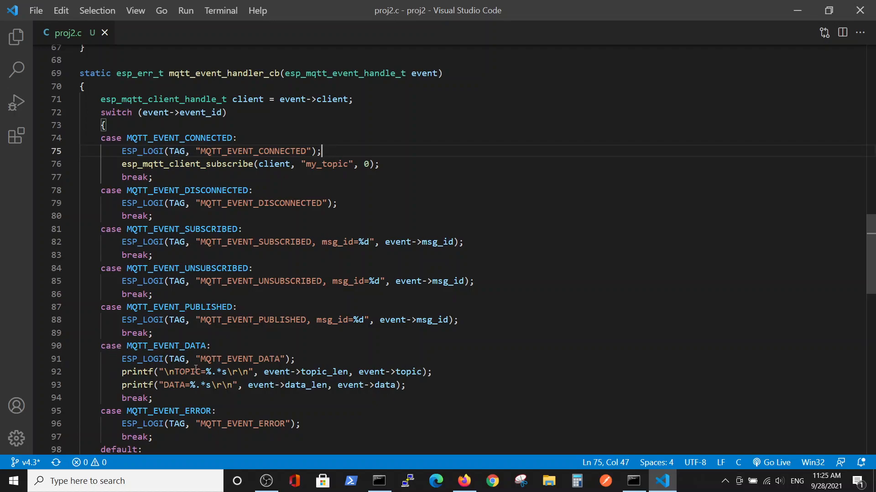
mouse_move(212, 388)
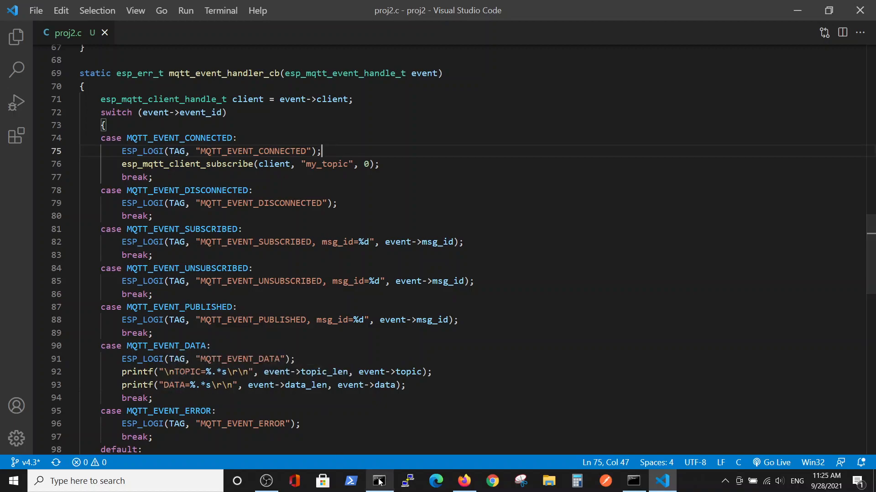
mouse_move(632, 481)
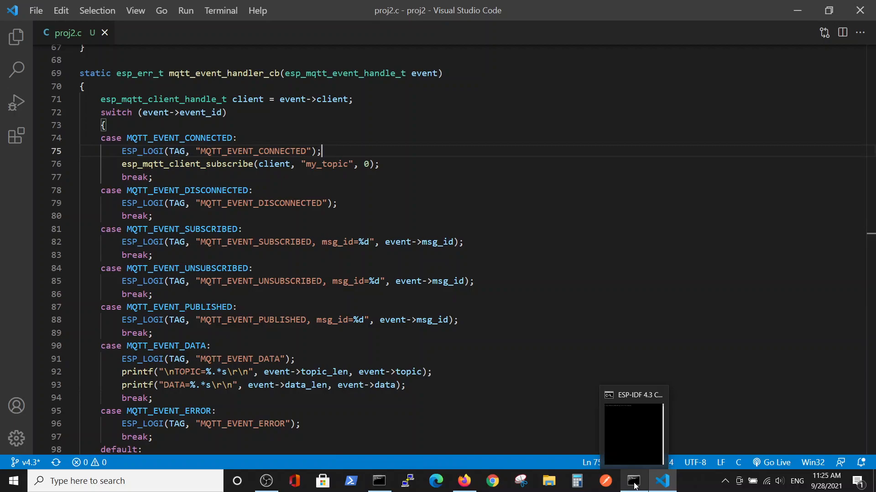
Step: Bring up the ESP-IDF 4.3 CMD and Mosquitto Command Prompt windows while proj2 builds and flashes
left_click(631, 480)
type("idf.py build flash monitor")
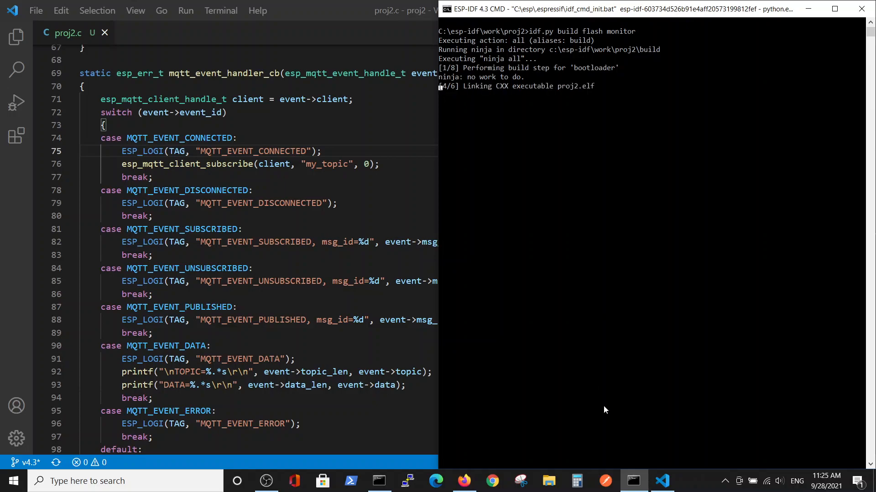
left_click(379, 481)
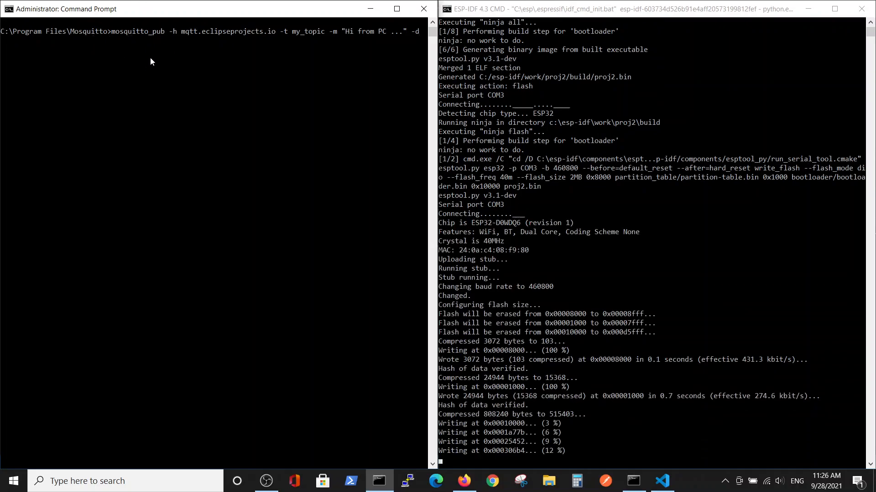
Step: Scroll the monitor log to confirm WiFi connection, MQTT connection and MQTT_EVENT_SUBSCRIBED
scroll("down", 3)
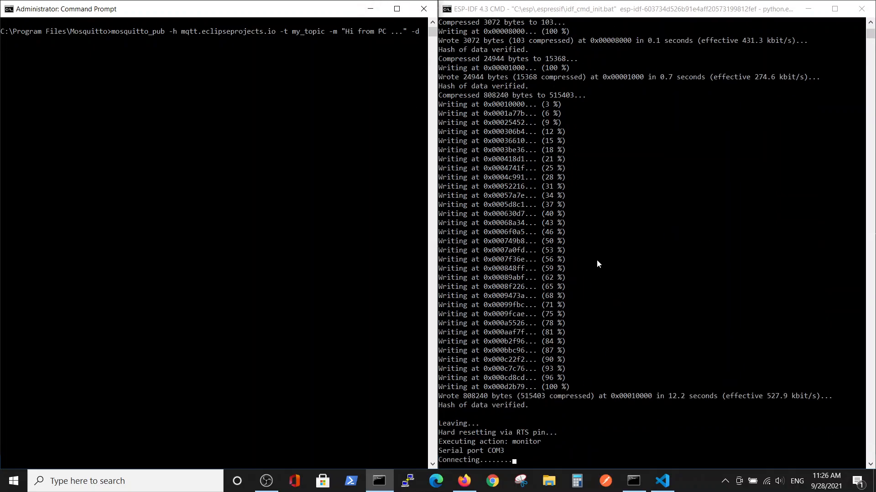
mouse_move(626, 305)
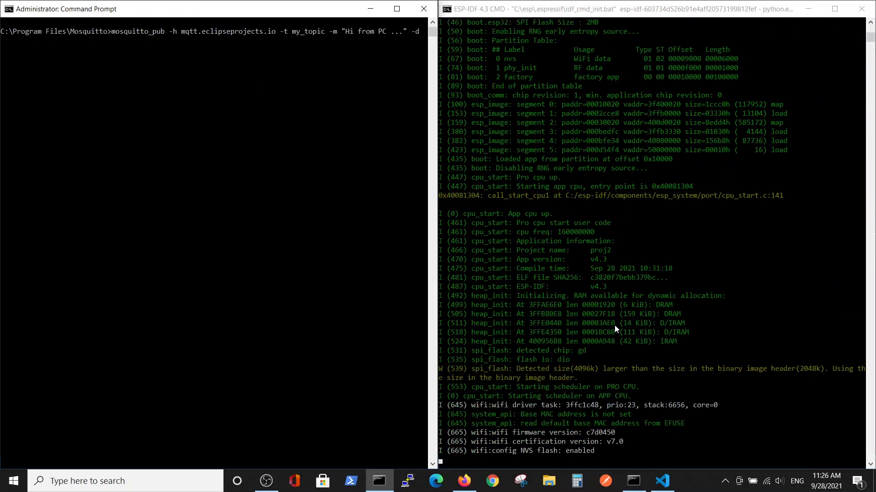
scroll("down", 3)
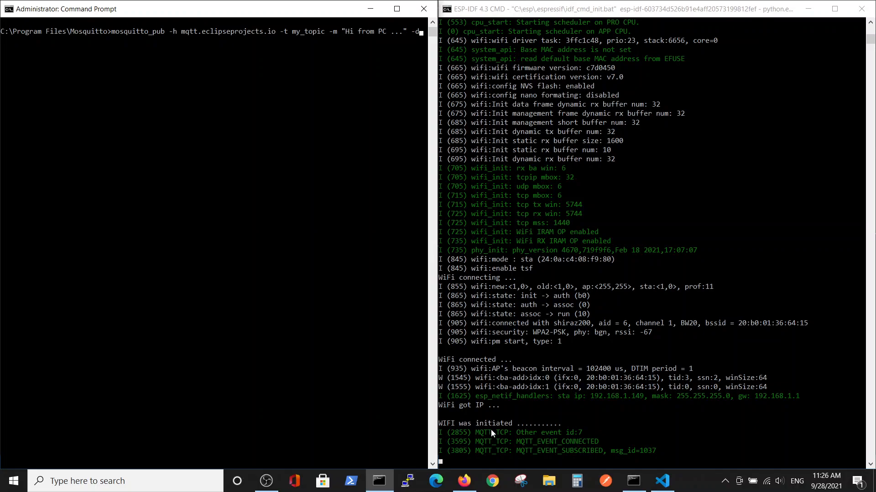
mouse_move(503, 437)
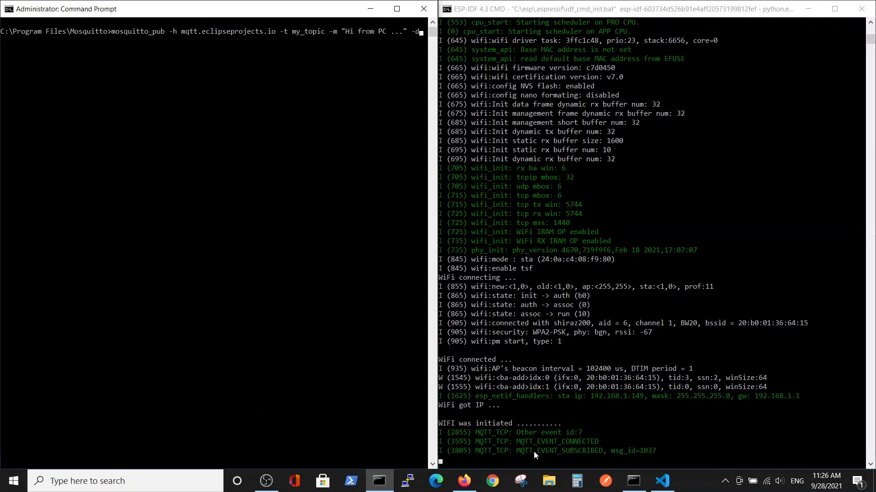
mouse_move(618, 447)
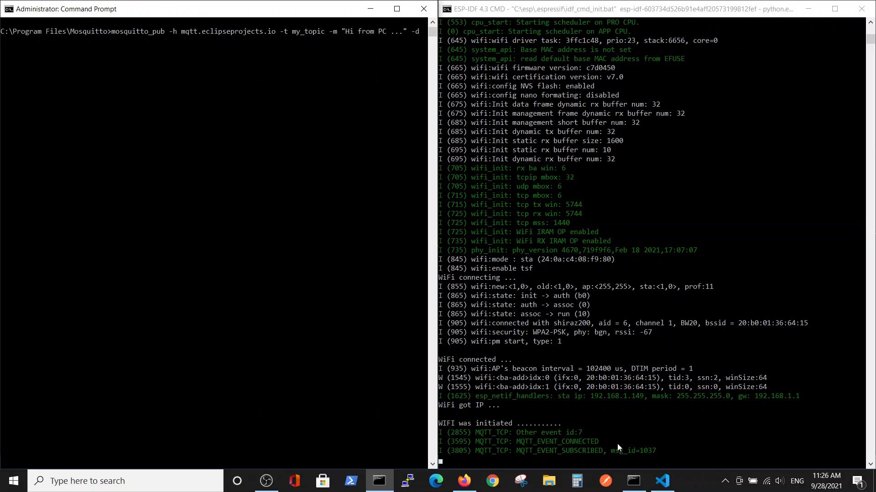
mouse_move(588, 465)
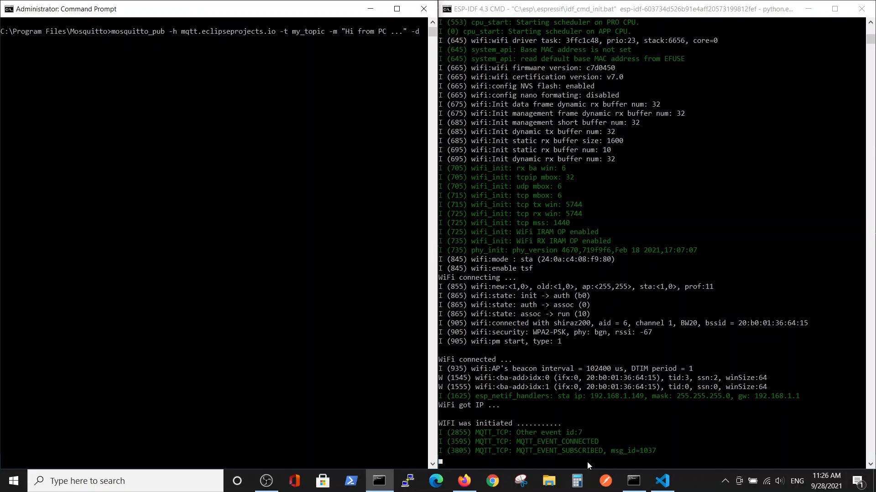
mouse_move(580, 445)
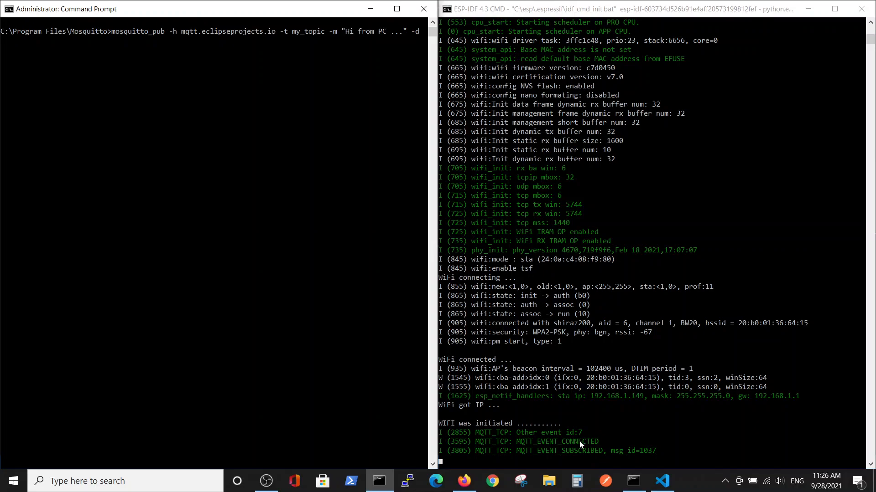
mouse_move(395, 37)
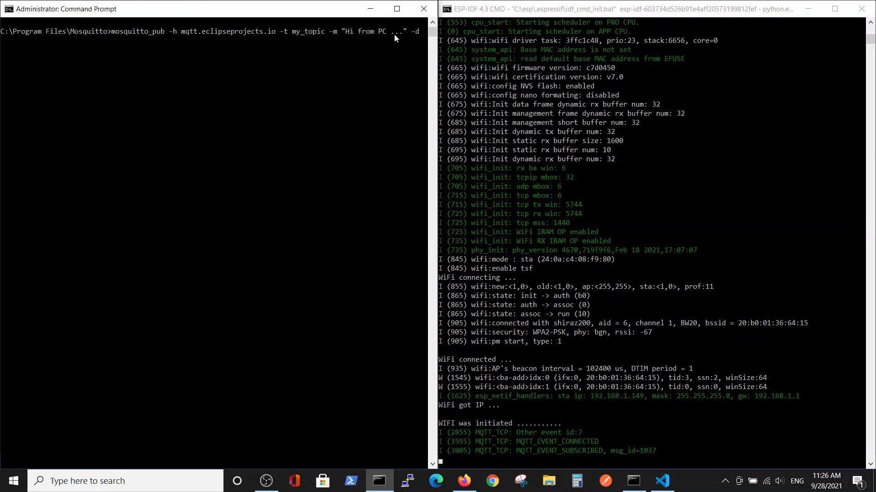
mouse_move(357, 42)
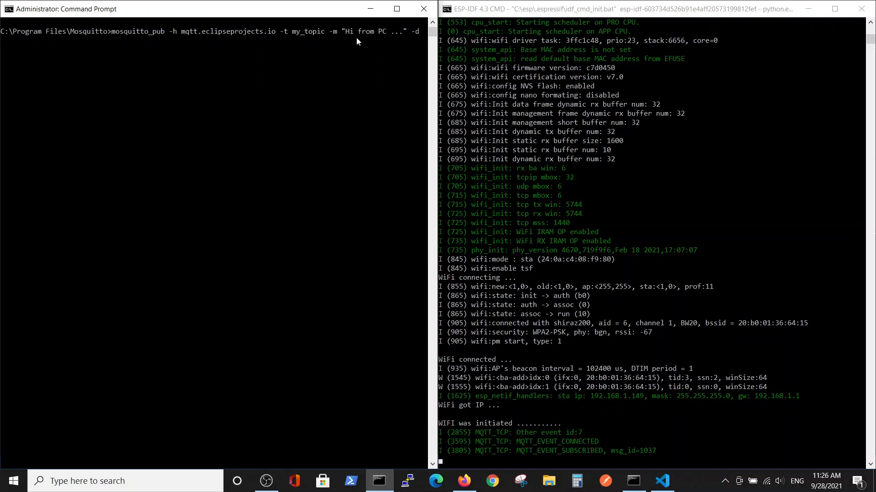
mouse_move(328, 37)
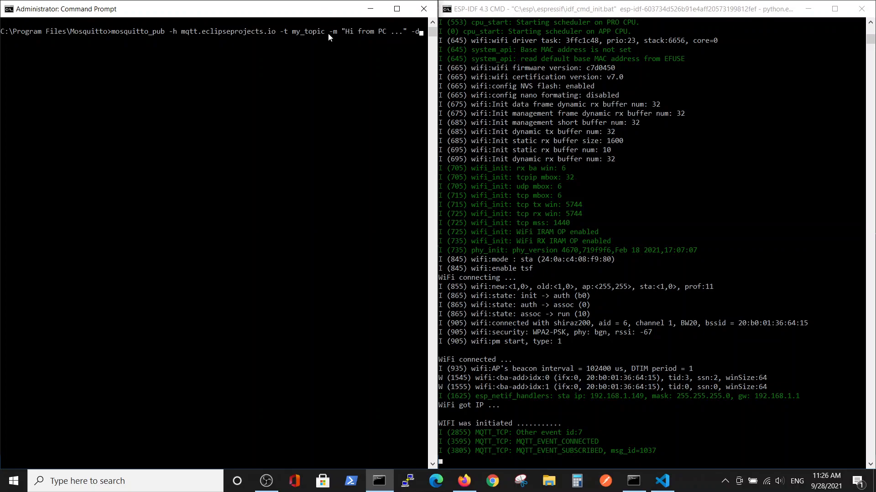
Step: Run the typed mosquitto_pub command to publish 'Hi from PC' to my_topic
key("Return")
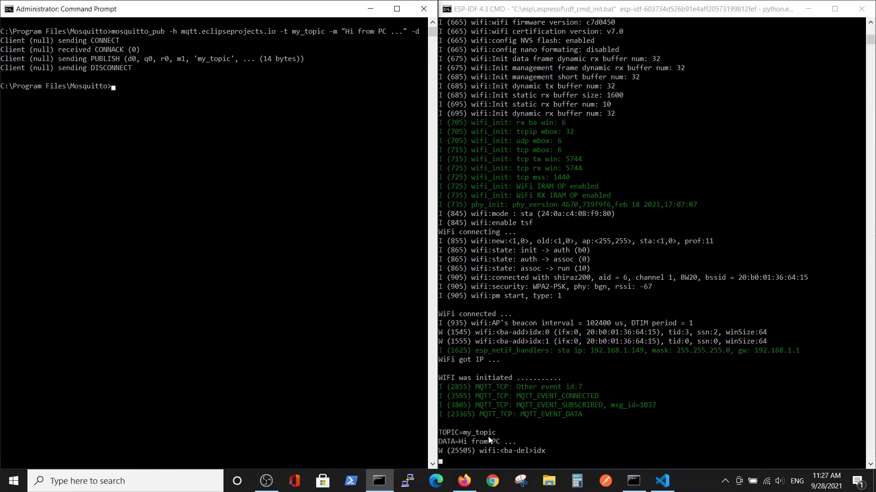
mouse_move(376, 115)
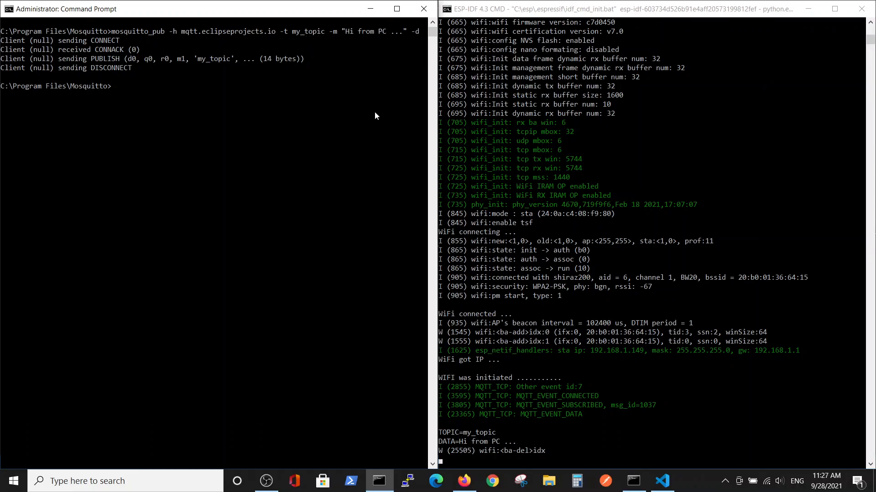
mouse_move(326, 105)
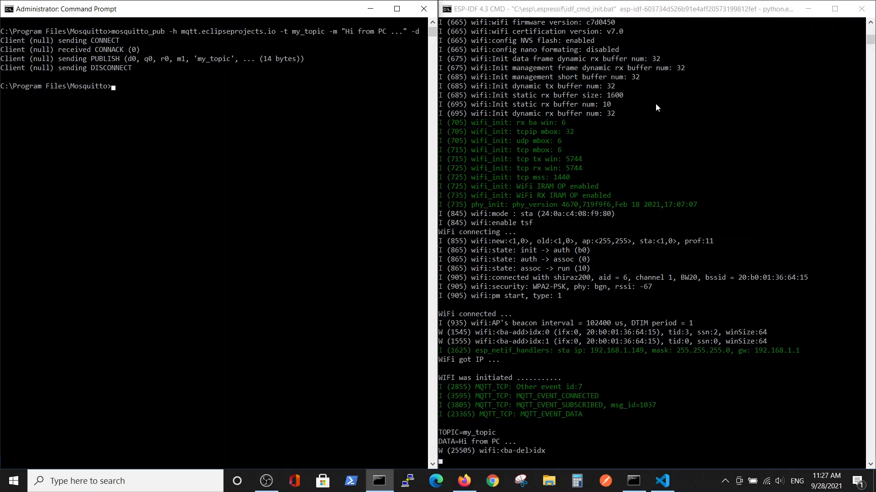
mouse_move(649, 106)
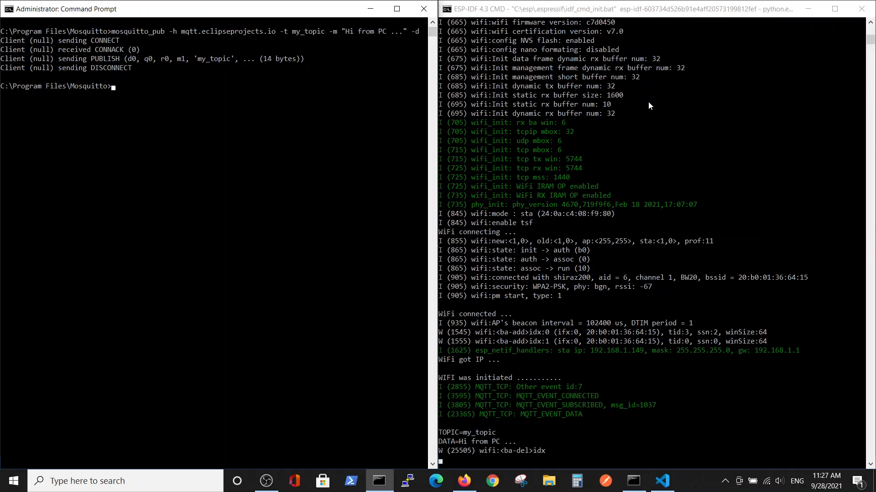
mouse_move(541, 435)
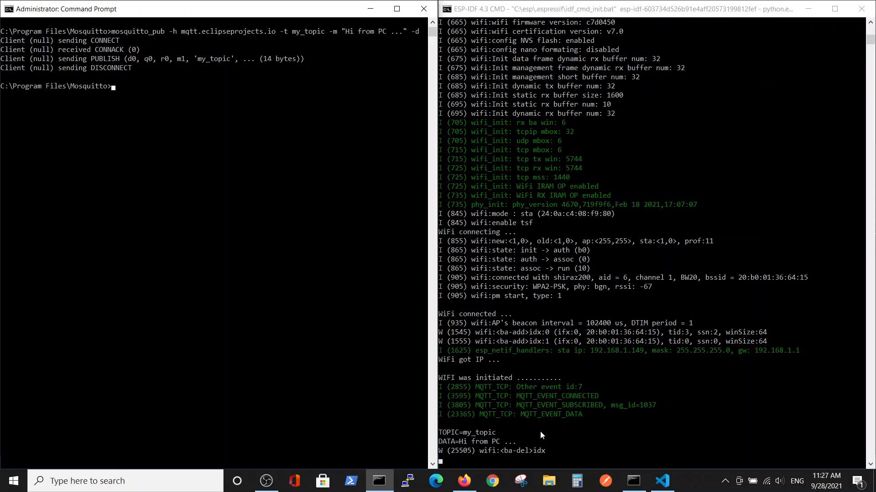
mouse_move(551, 431)
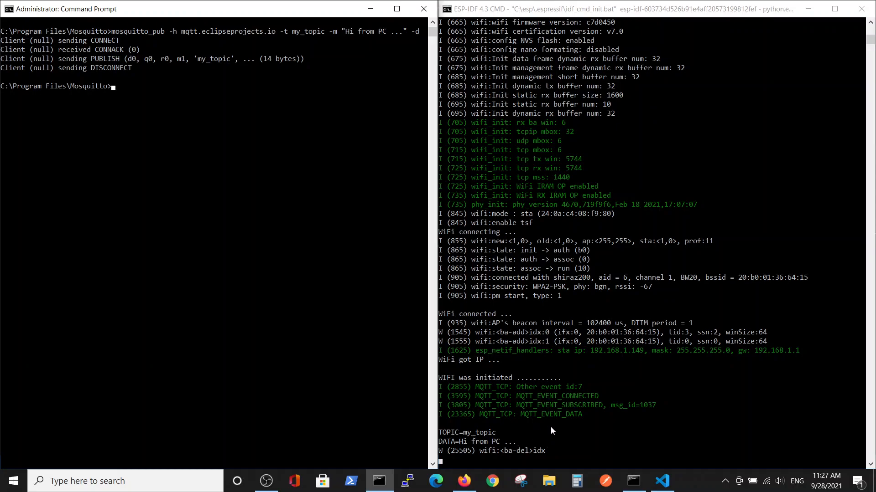
mouse_move(562, 428)
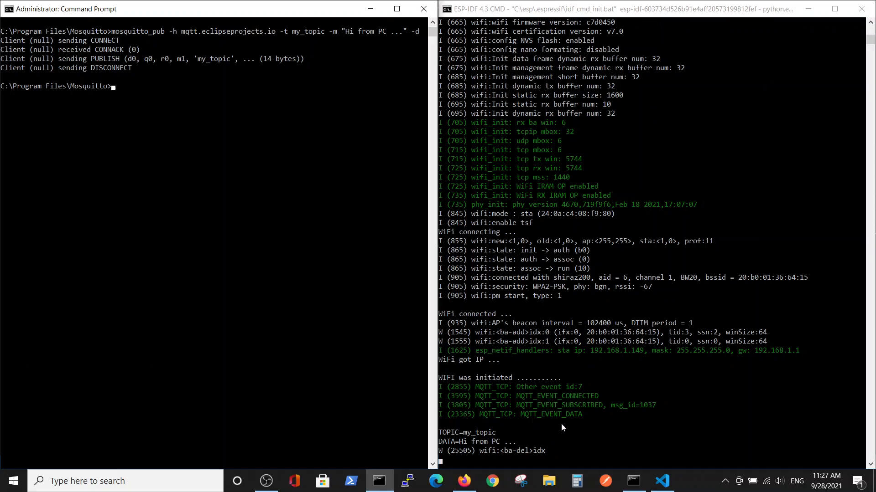